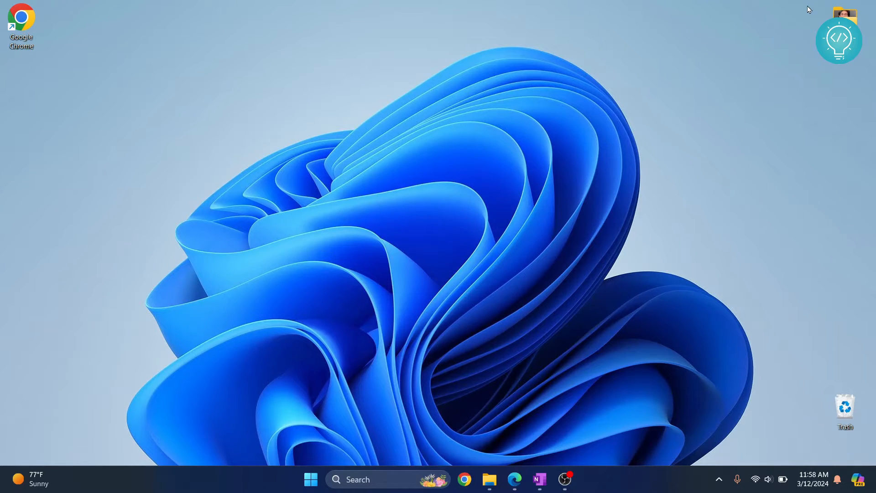
{"action": "mouse_move", "coordinate": [387, 105]}
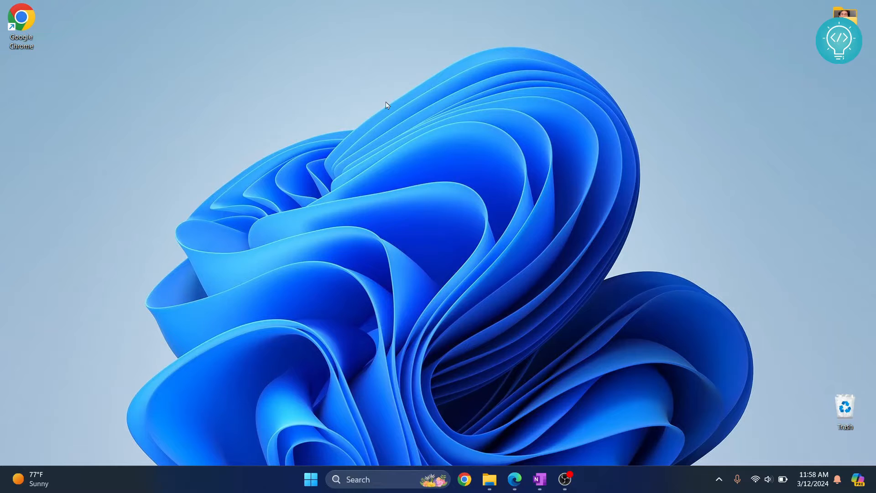
Launch a Command Prompt window from the Start search for 'cmd'.
{"action": "type", "text": "cmd"}
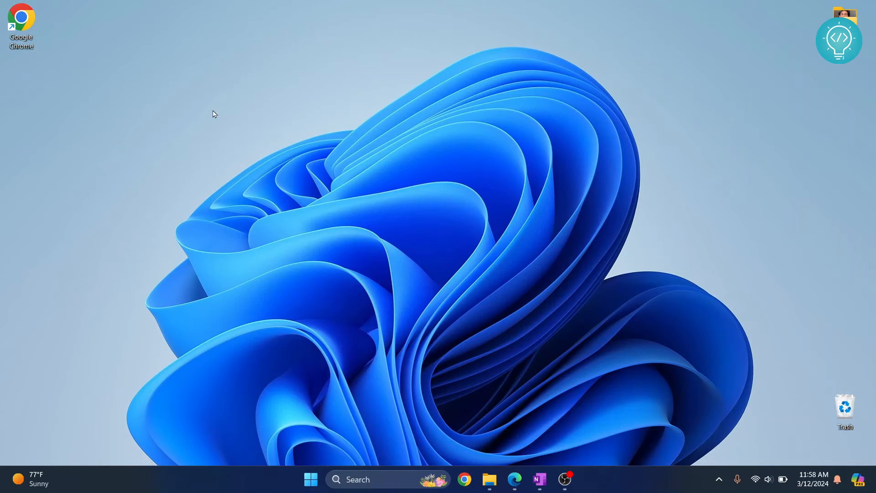
{"action": "left_click", "coordinate": [577, 479]}
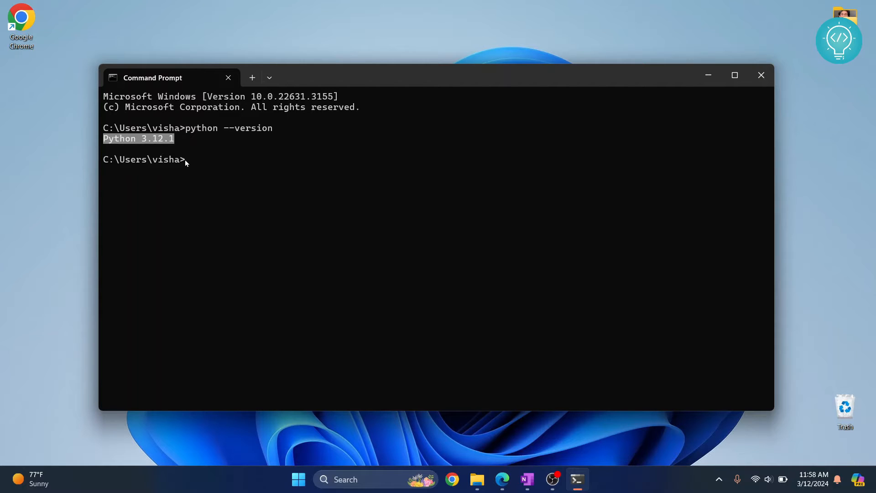
Run pip install django, which reports all requirements already satisfied.
{"action": "type", "text": "pip insta"}
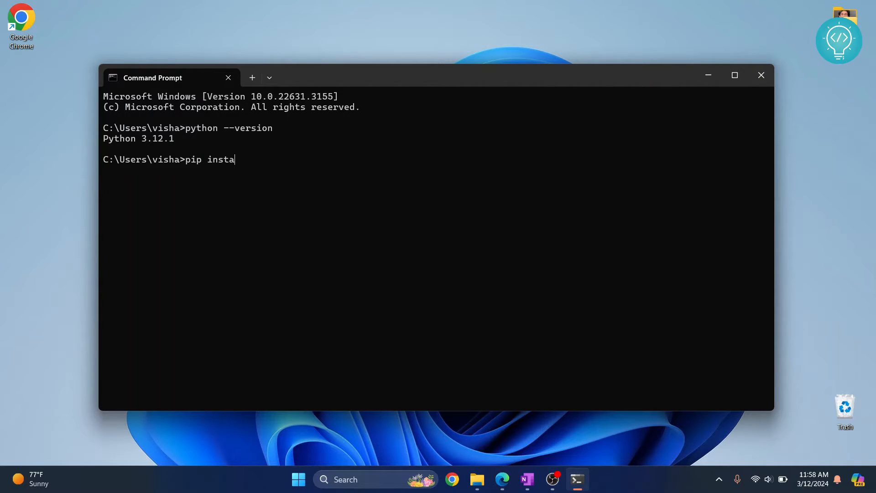
{"action": "type", "text": "ll djn"}
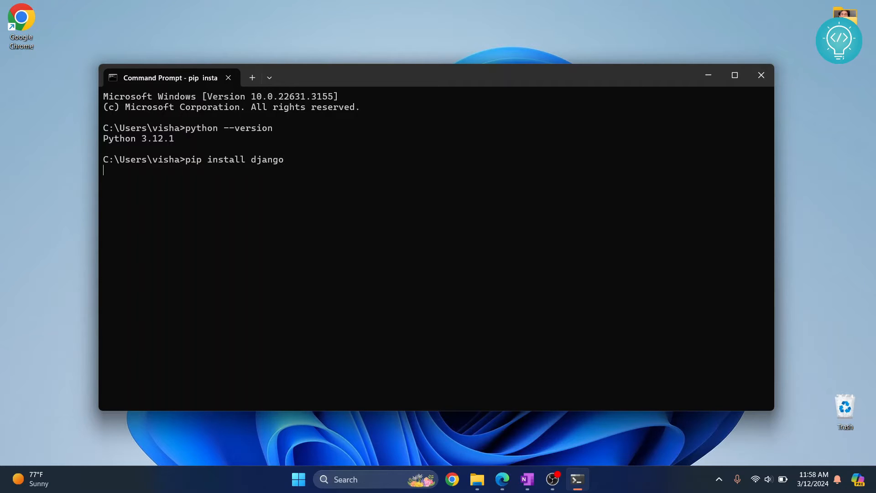
{"action": "mouse_move", "coordinate": [205, 163]}
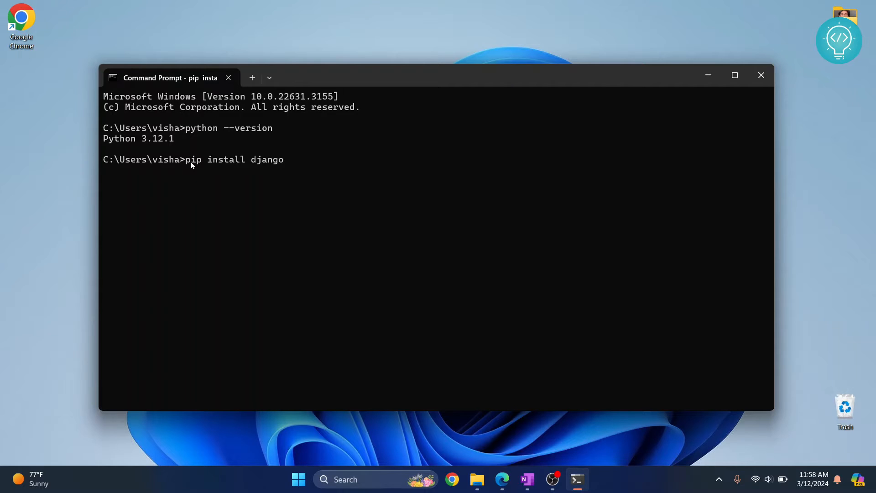
{"action": "key", "text": "Return"}
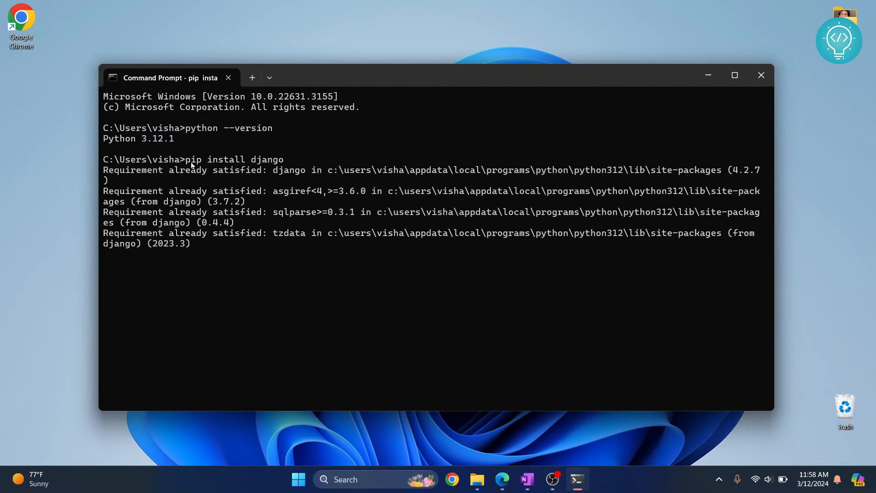
{"action": "key", "text": "Return"}
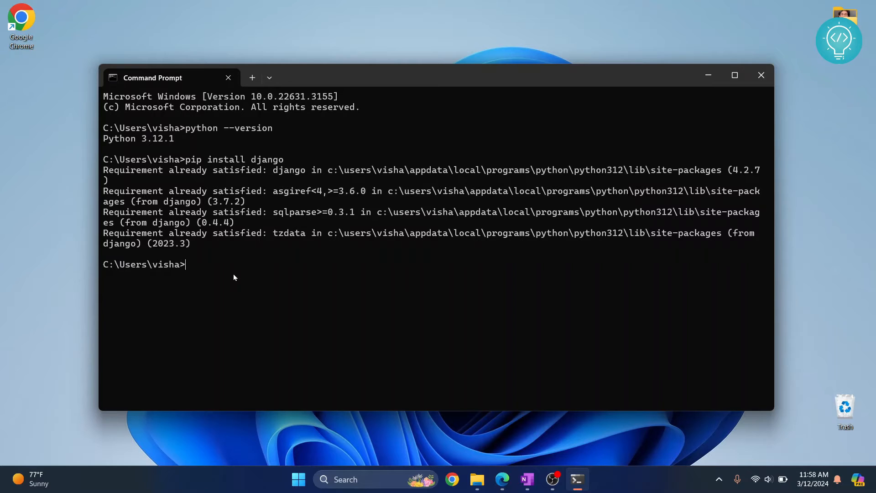
Run django-admin startproject NewWebProj in the home folder and select the project name.
{"action": "type", "text": "django-admin startproject projectname"}
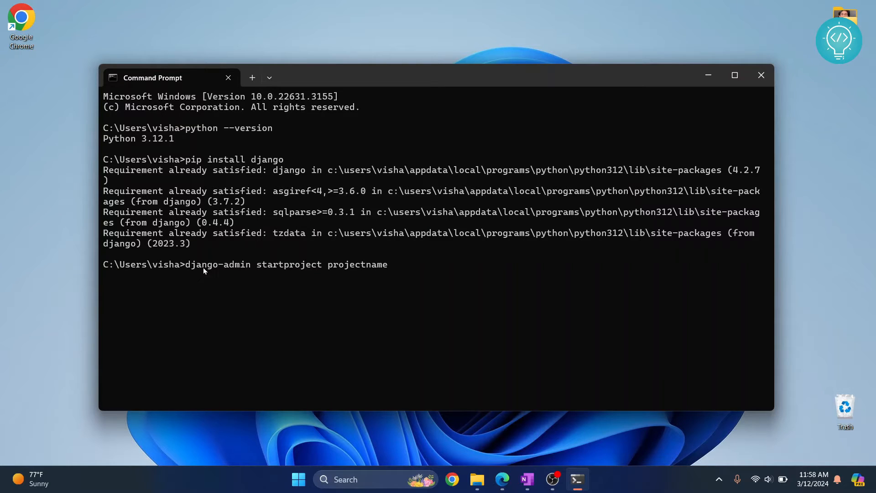
{"action": "type", "text": "p"}
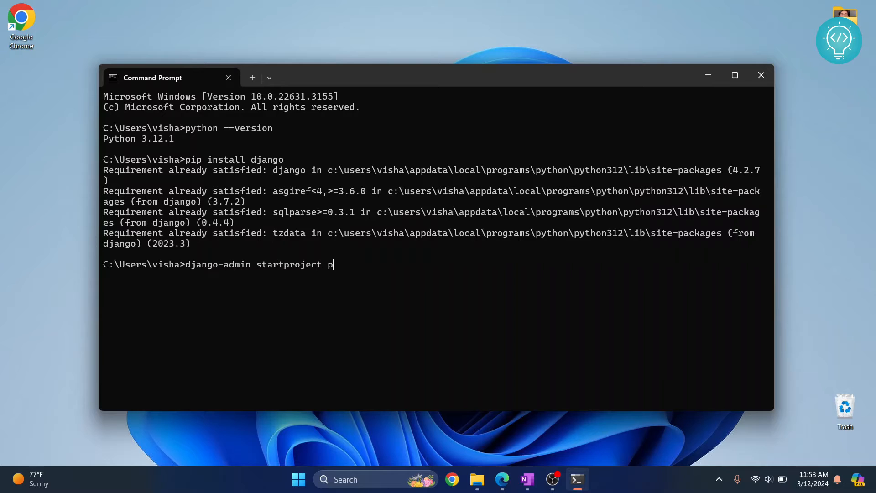
{"action": "type", "text": "New"}
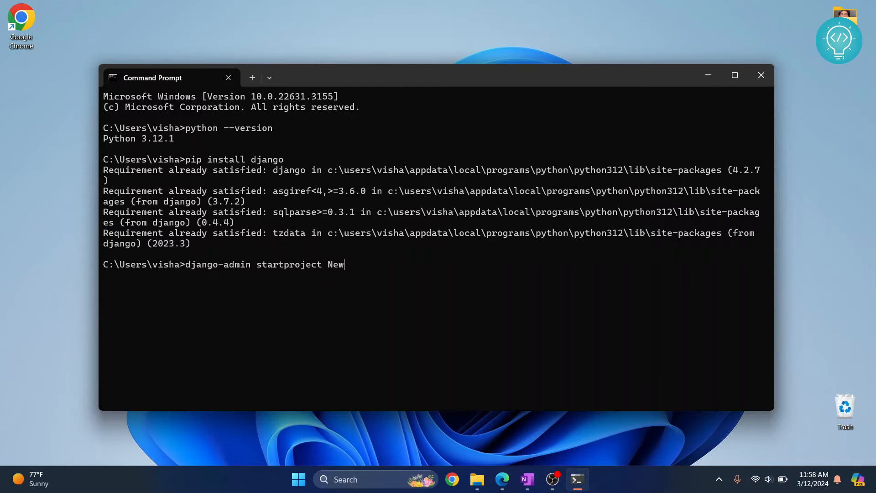
{"action": "type", "text": "WebProj"}
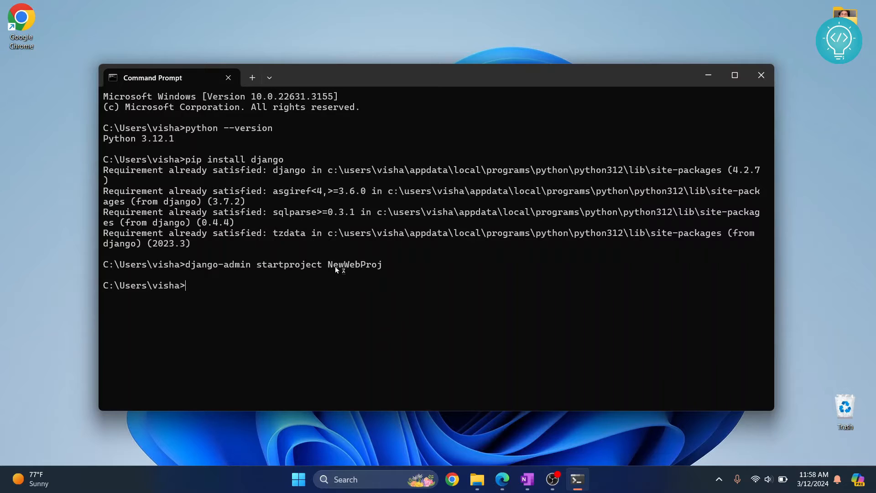
{"action": "mouse_move", "coordinate": [156, 277]}
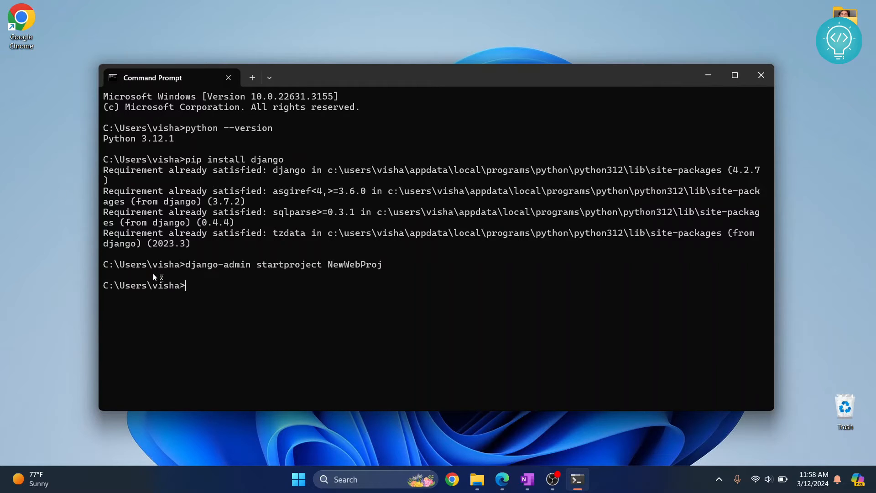
{"action": "mouse_move", "coordinate": [184, 287]}
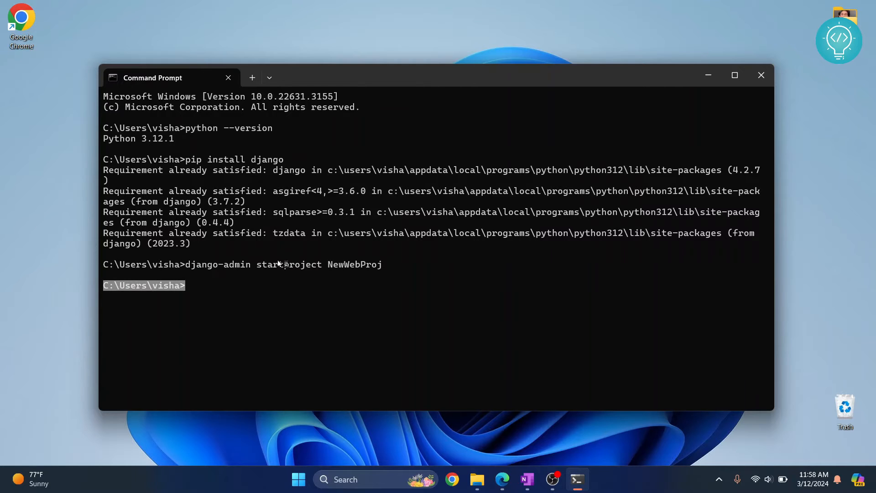
{"action": "double_click", "coordinate": [354, 264]}
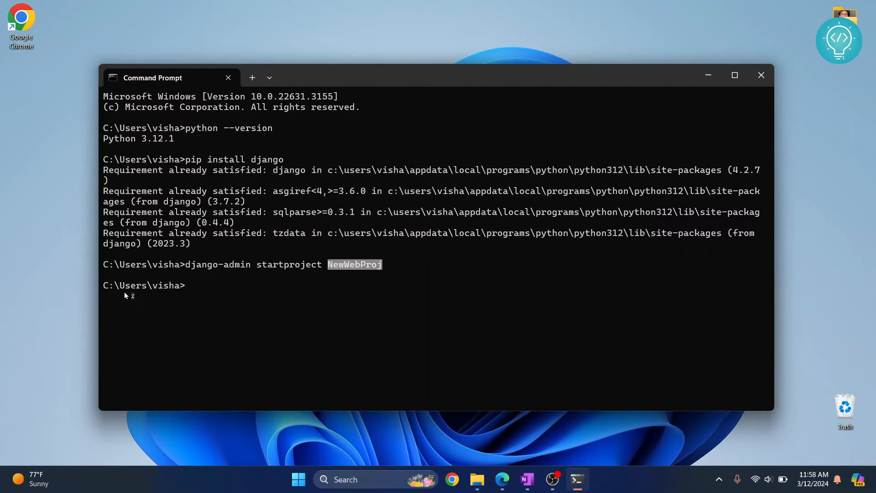
{"action": "mouse_move", "coordinate": [608, 60]}
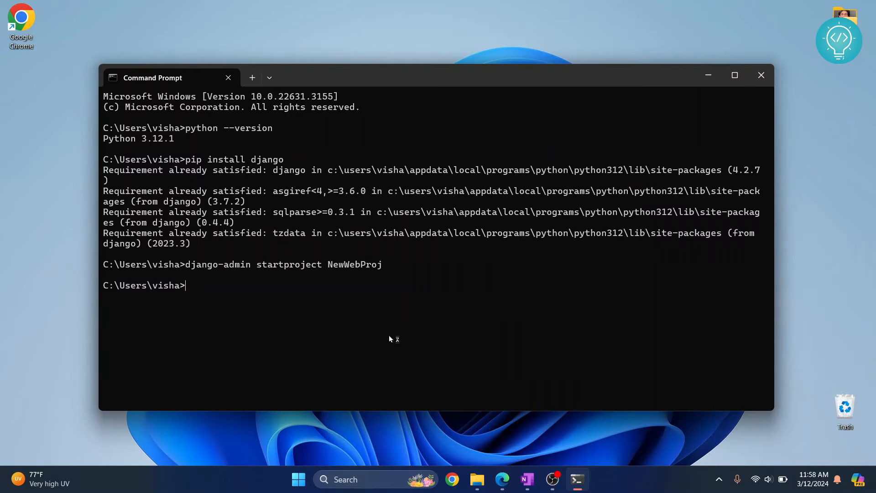
Close Command Prompt and start PowerShell at the Desktop from the desktop context menu.
{"action": "left_click", "coordinate": [760, 75]}
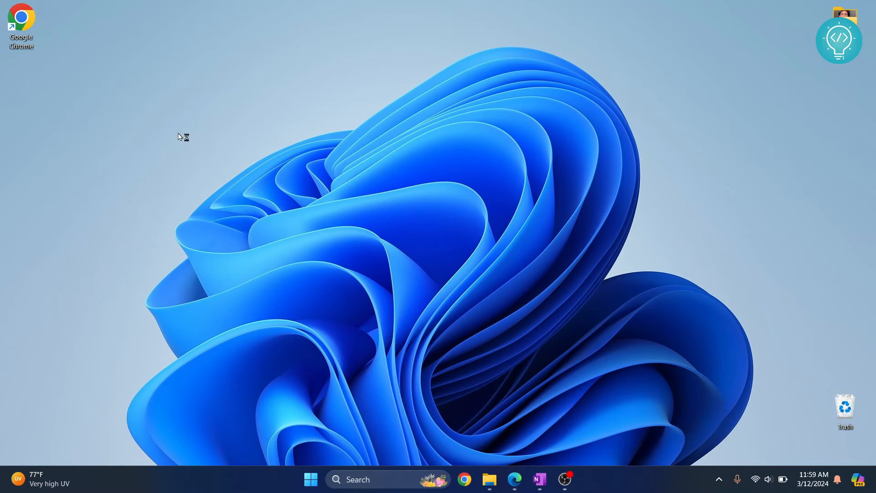
{"action": "mouse_move", "coordinate": [365, 115]}
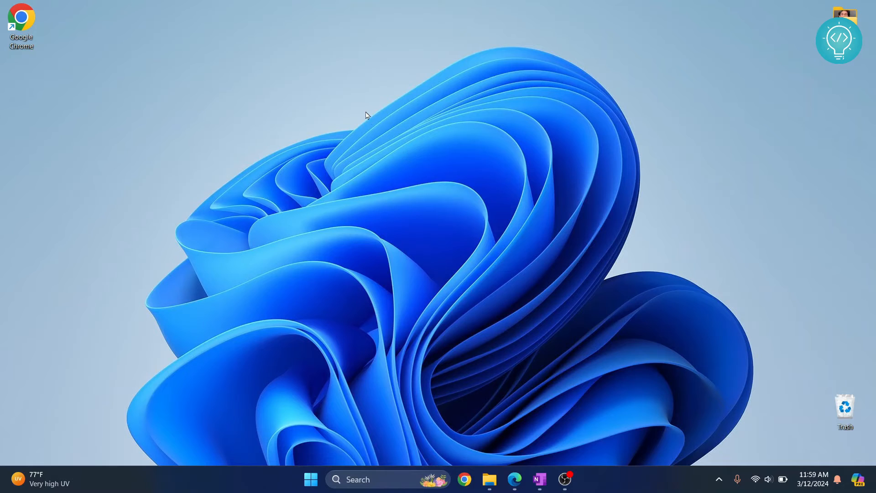
{"action": "right_click", "coordinate": [367, 116]}
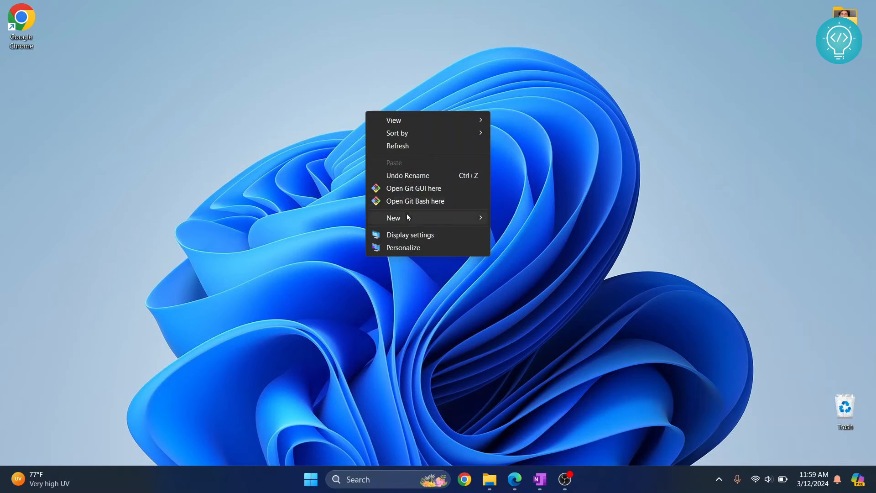
{"action": "left_click", "coordinate": [313, 163]}
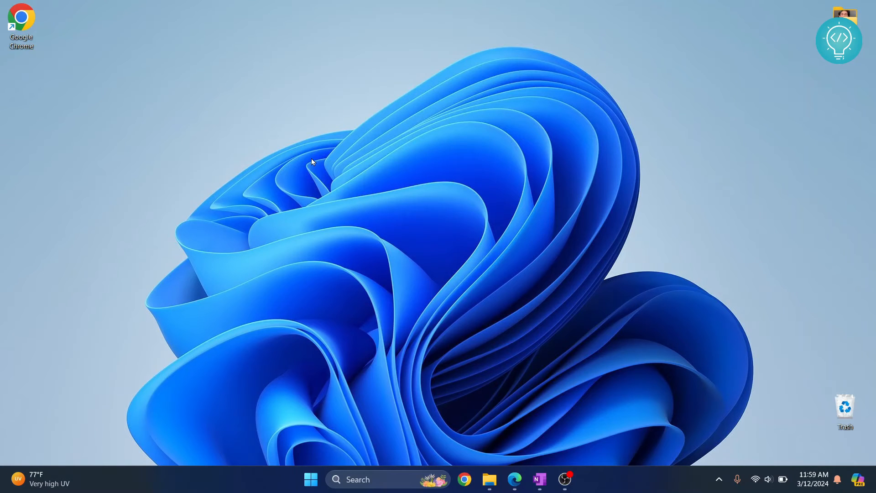
{"action": "right_click", "coordinate": [312, 162]}
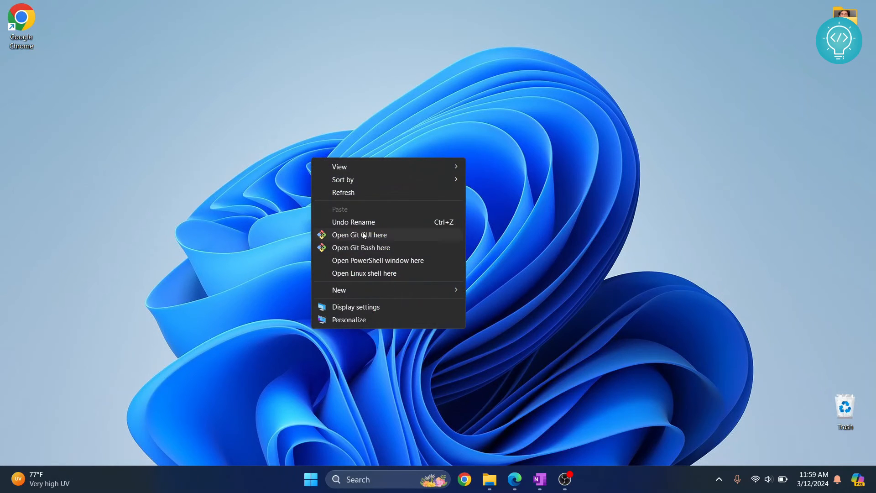
{"action": "left_click", "coordinate": [373, 265]}
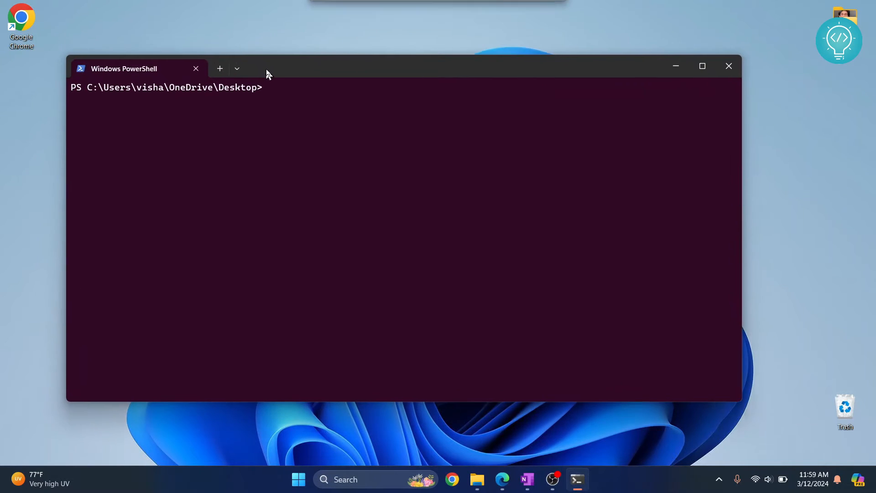
Run django-admin startproject MyNewWebProj, then minimize PowerShell to reveal the new folder.
{"action": "type", "text": "django-admin startproject projectnam"}
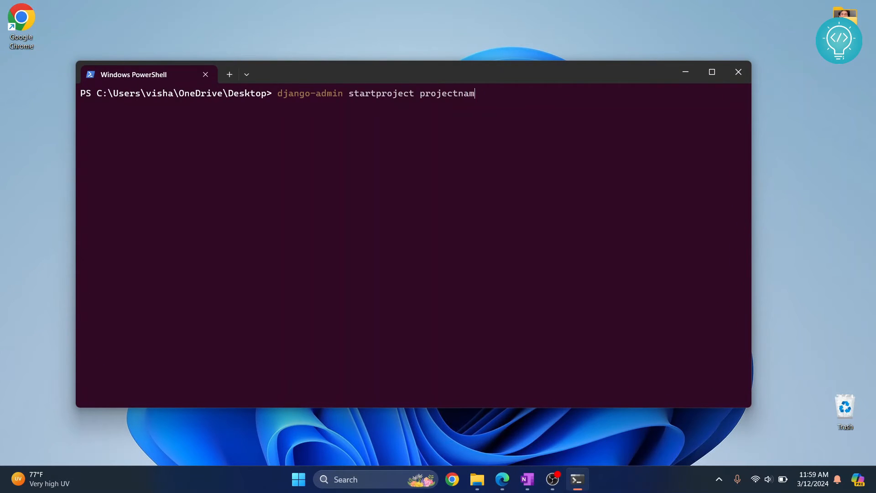
{"action": "type", "text": "My"}
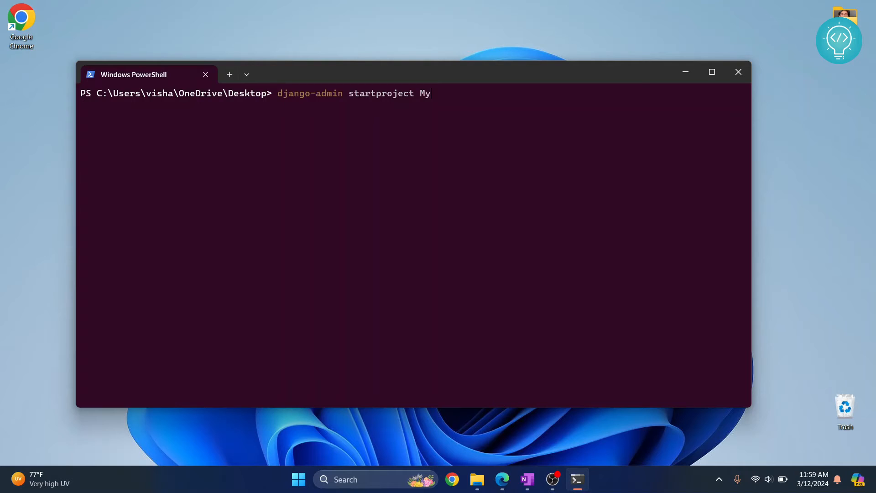
{"action": "type", "text": "NewWe"}
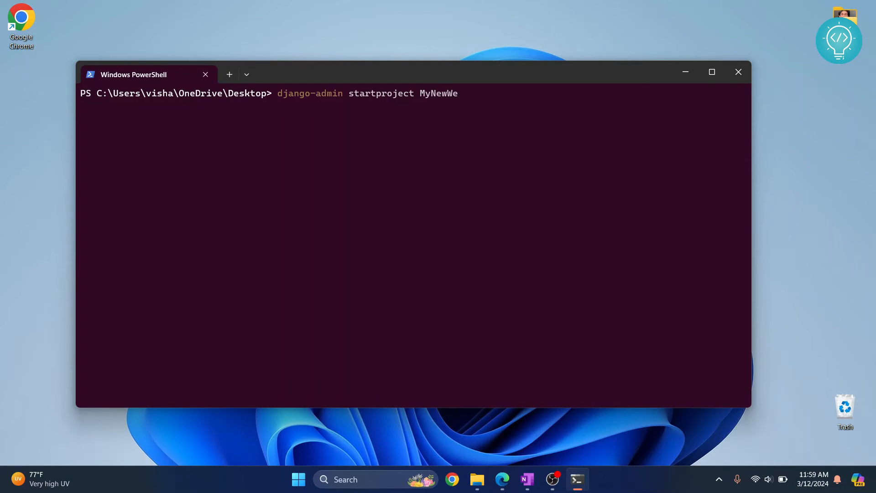
{"action": "type", "text": "bProj"}
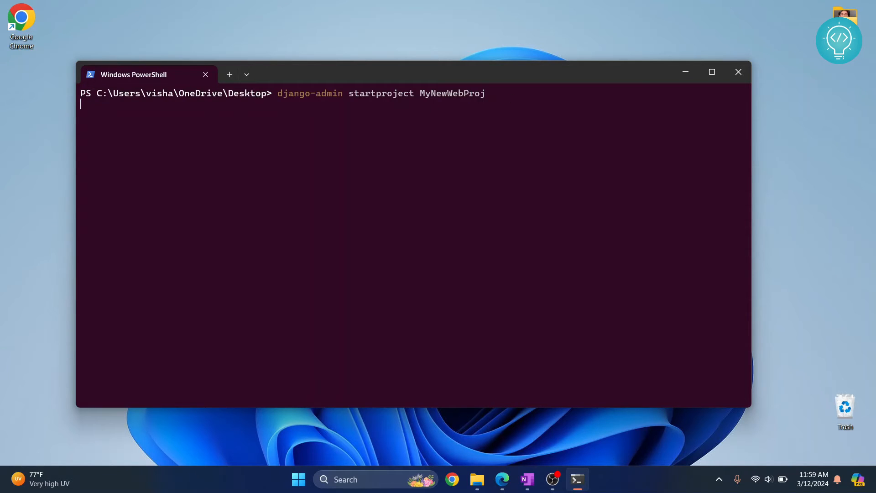
{"action": "key", "text": "Return"}
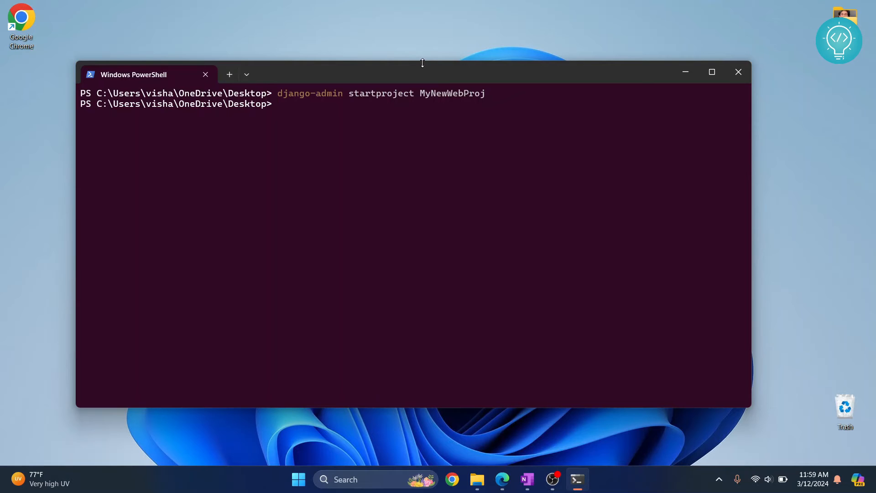
{"action": "mouse_move", "coordinate": [683, 72]}
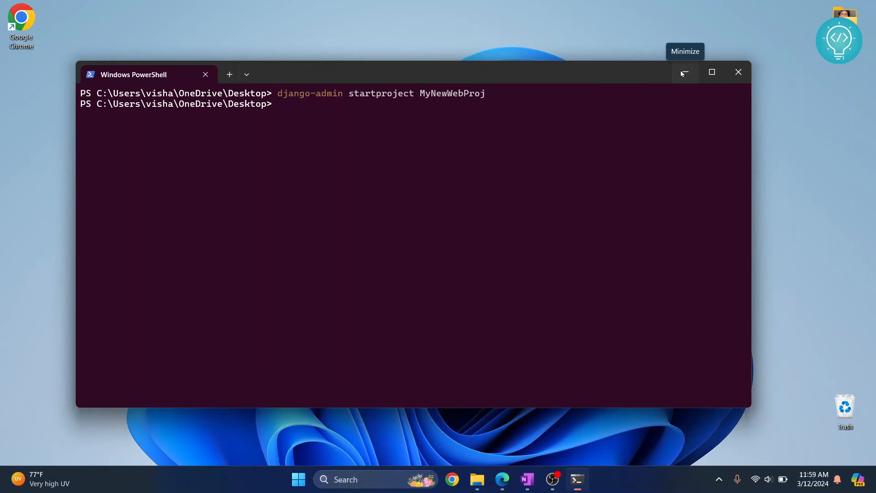
{"action": "left_click", "coordinate": [682, 72]}
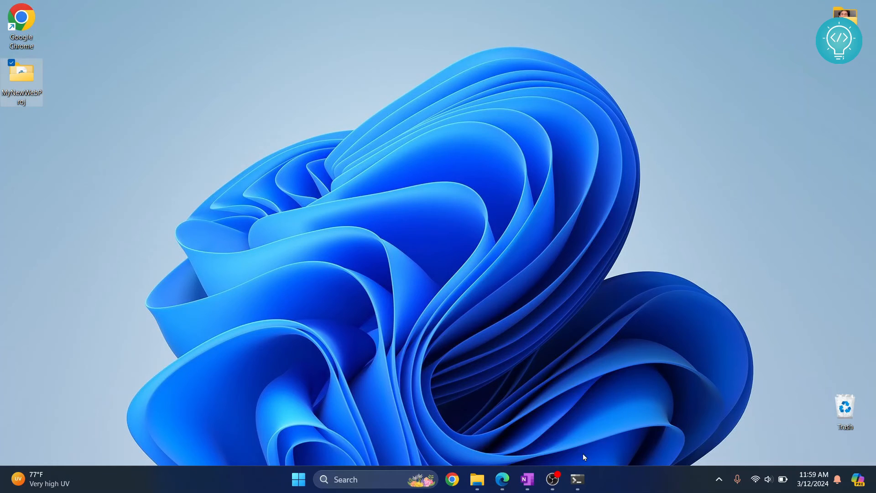
Restore PowerShell and cd into the MyNewWebProj folder.
{"action": "left_click", "coordinate": [576, 479]}
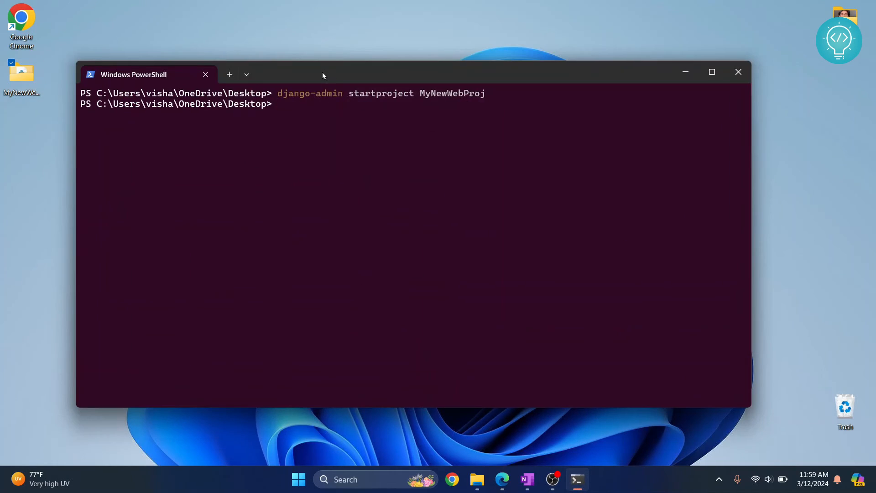
{"action": "type", "text": "cd"}
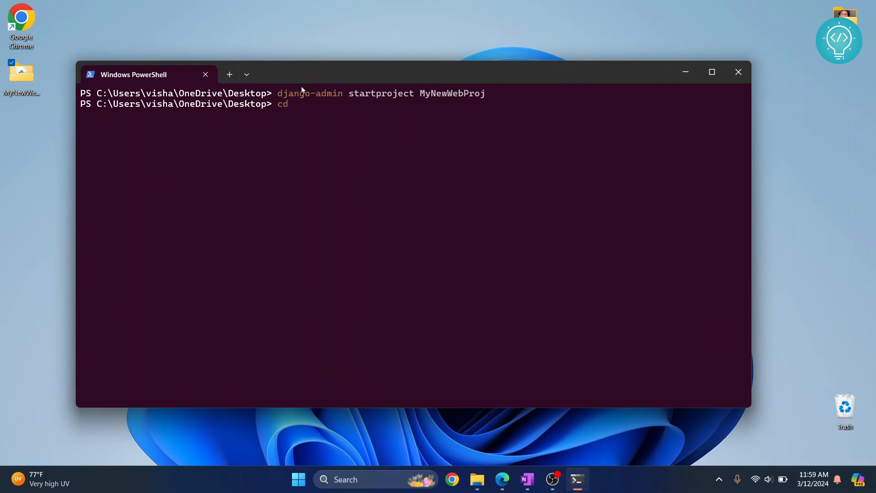
{"action": "type", "text": "MyNewWebProj\\"}
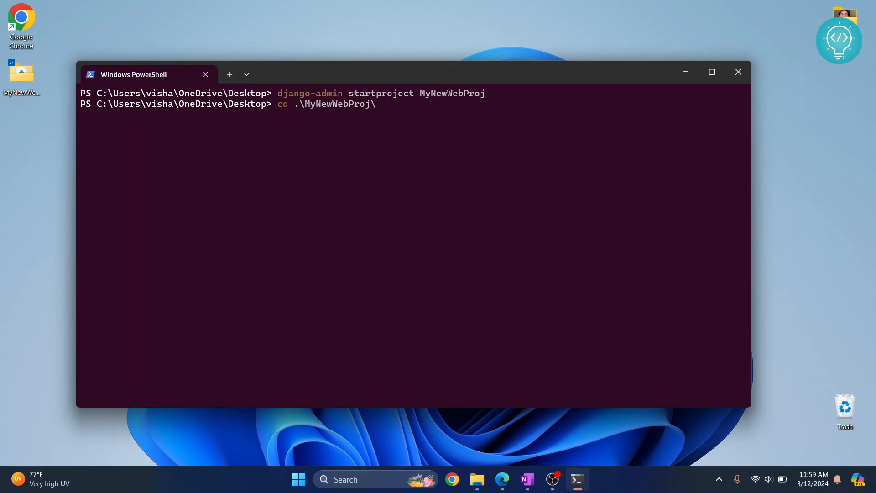
{"action": "key", "text": "Return"}
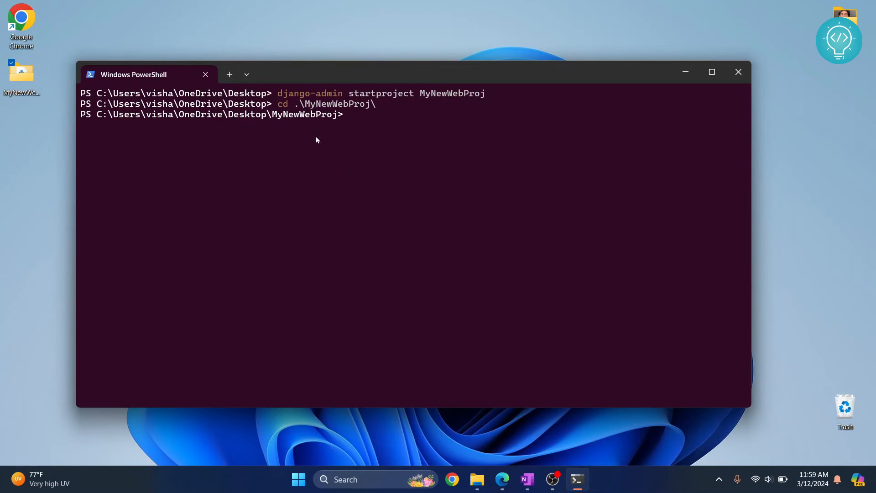
{"action": "mouse_move", "coordinate": [346, 150]}
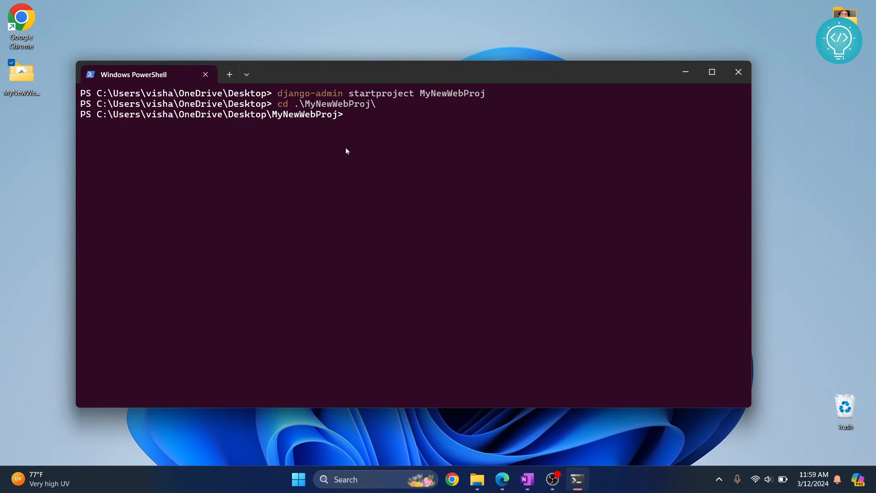
{"action": "type", "text": "python .\\manage.py"}
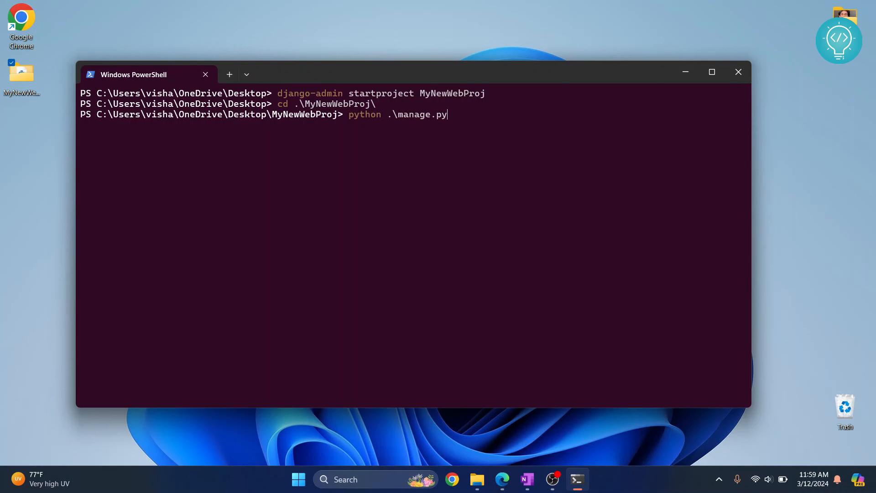
{"action": "type", "text": "runserver"}
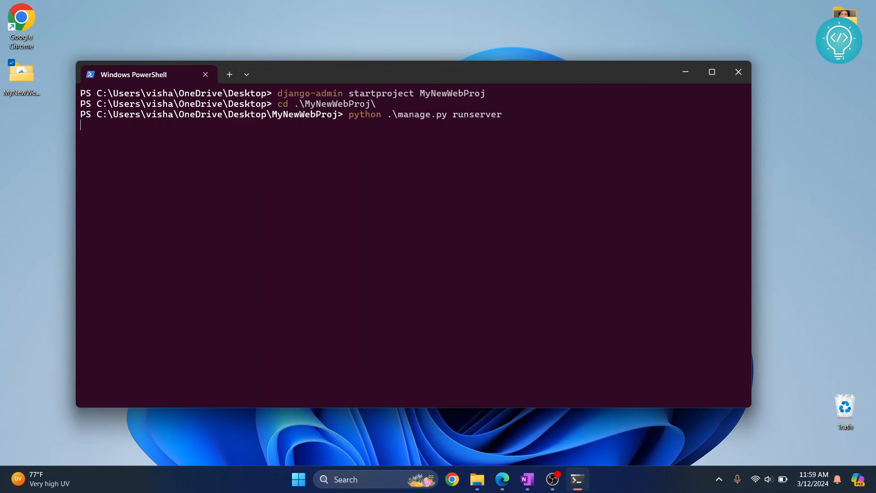
{"action": "mouse_move", "coordinate": [497, 118]}
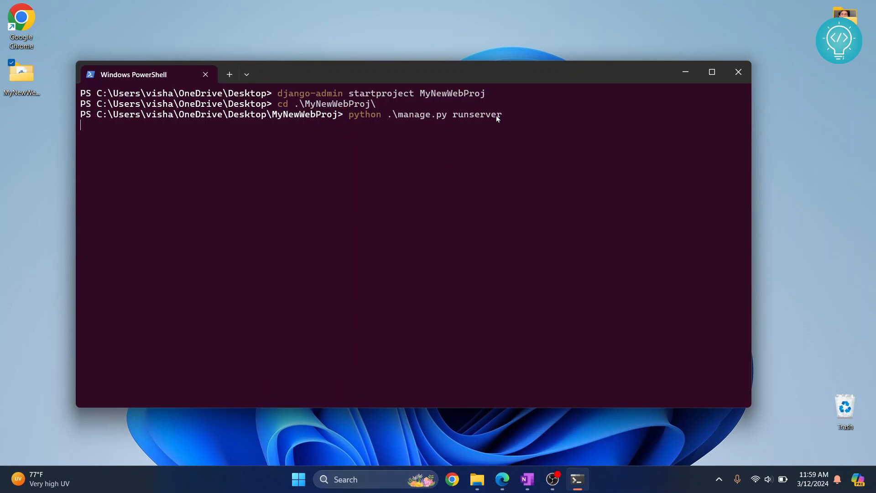
{"action": "key", "text": "Return"}
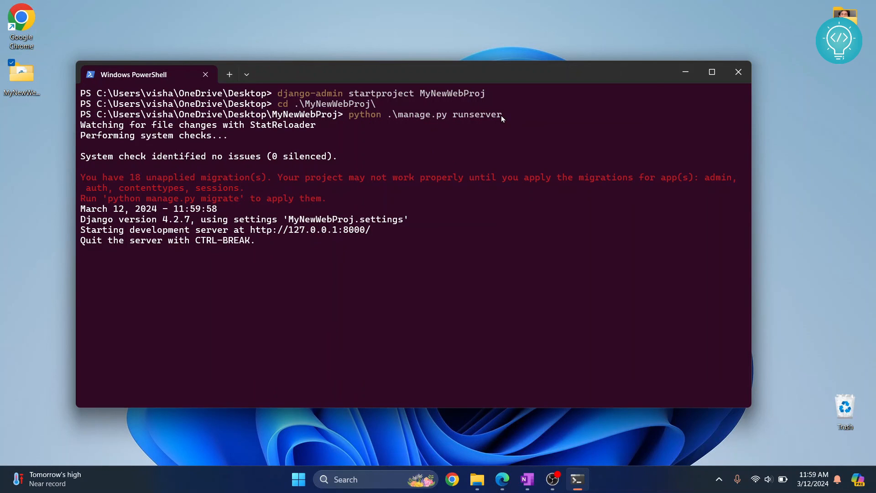
{"action": "mouse_move", "coordinate": [106, 228]}
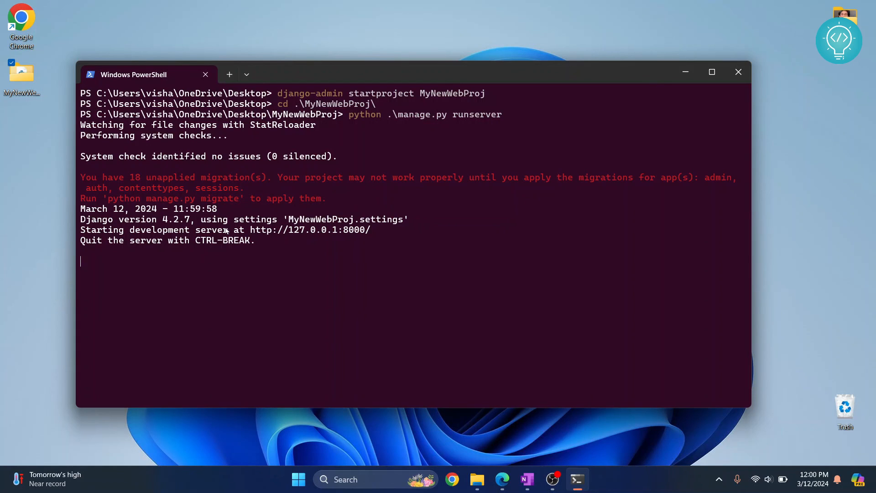
{"action": "mouse_move", "coordinate": [309, 230]}
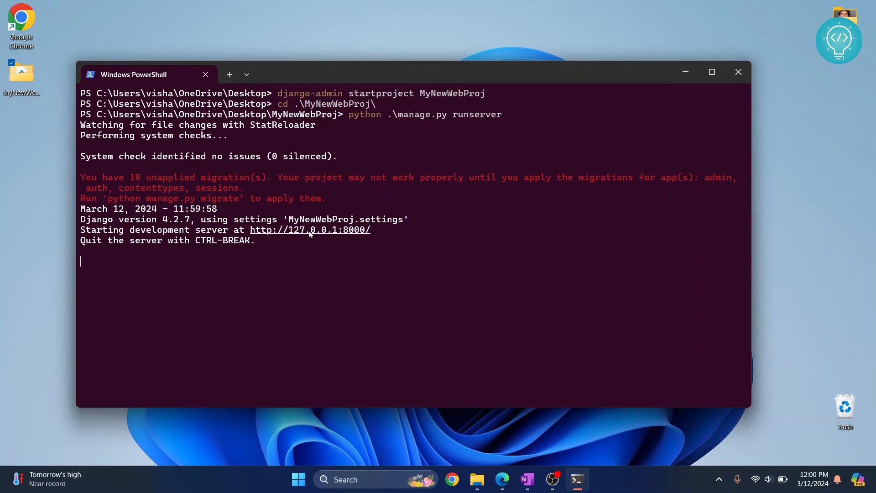
{"action": "left_click", "coordinate": [309, 230]}
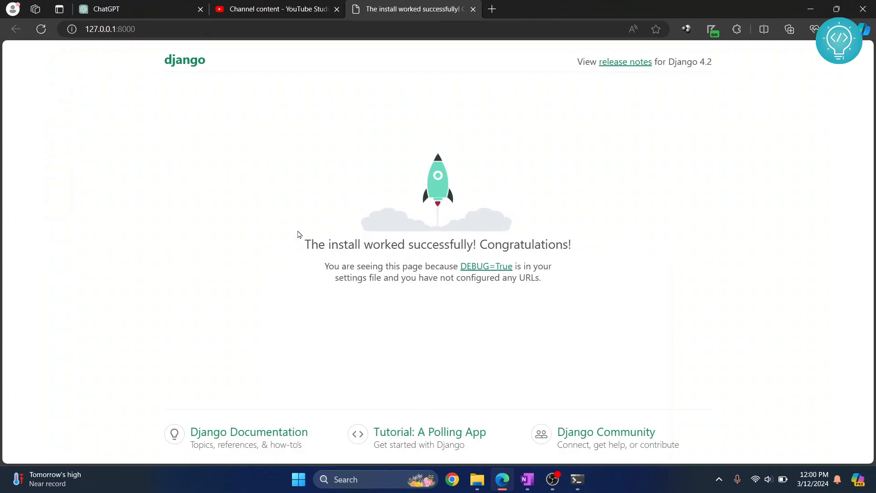
{"action": "mouse_move", "coordinate": [248, 79]}
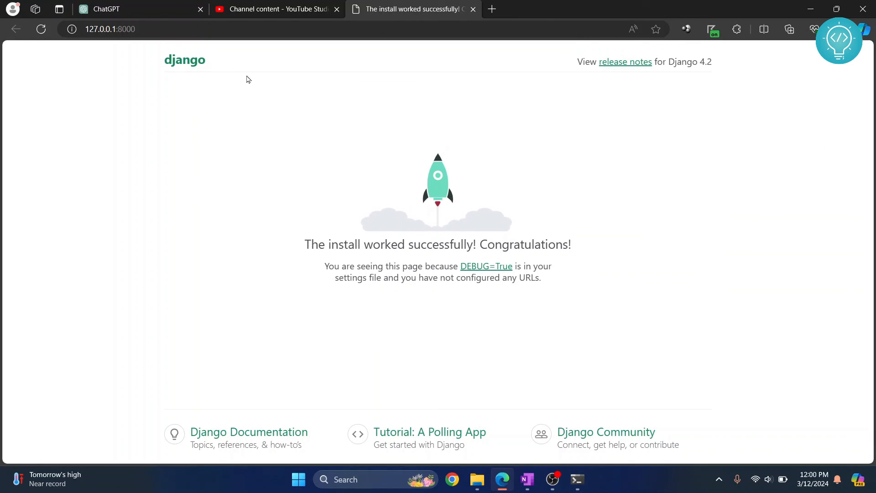
{"action": "mouse_move", "coordinate": [345, 315]}
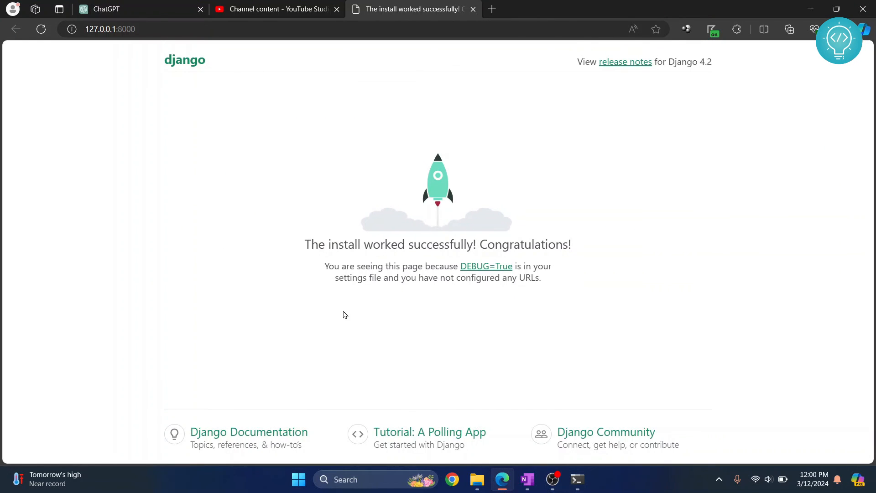